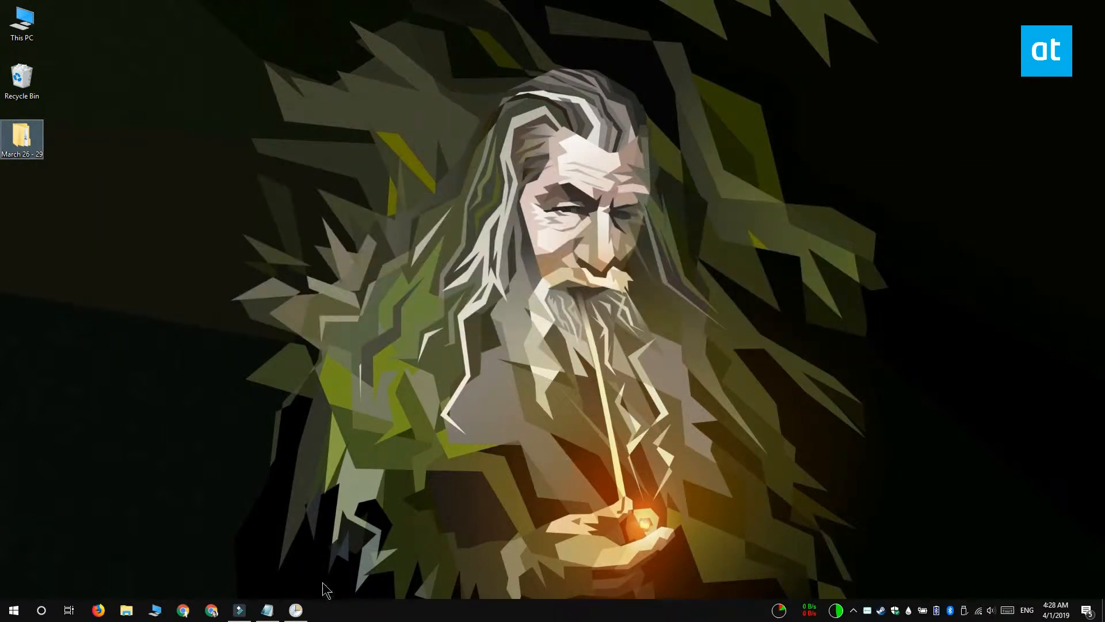
Open the Turn Bluetooth On system unlock task's properties and view its two actions.
{"action": "left_click", "coordinate": [295, 609]}
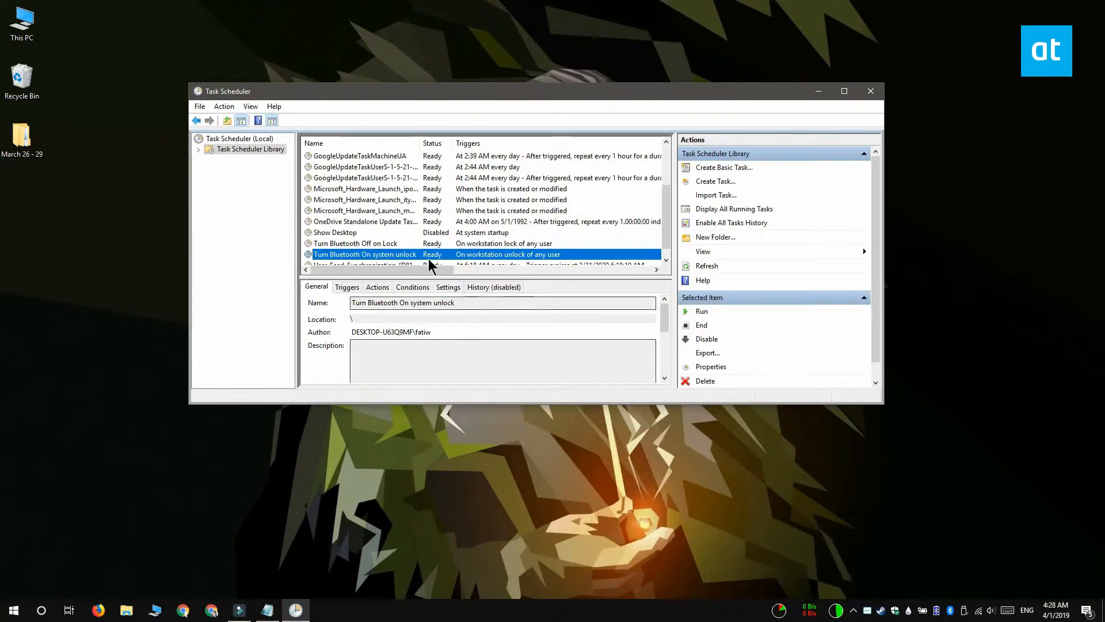
{"action": "scroll", "scroll_direction": "down", "scroll_amount": 3}
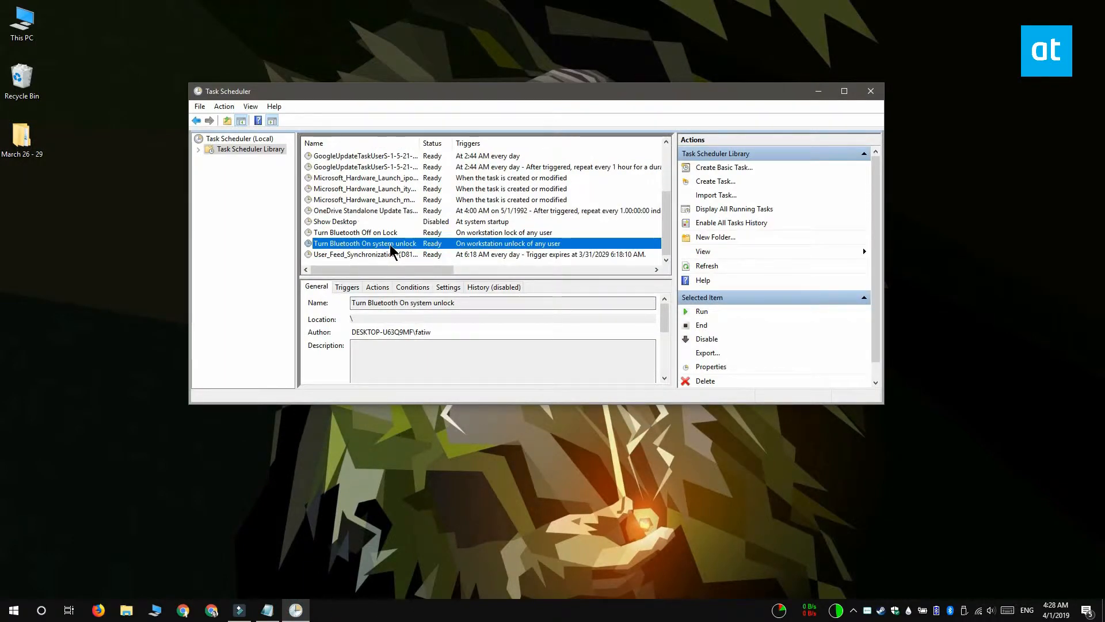
{"action": "right_click", "coordinate": [365, 243]}
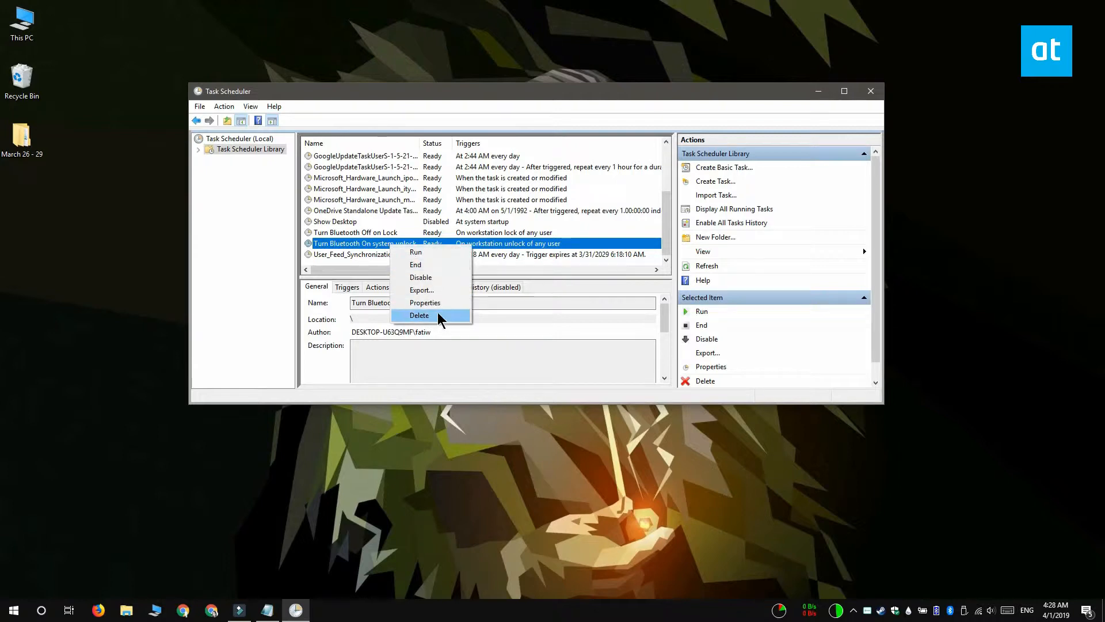
{"action": "left_click", "coordinate": [425, 302]}
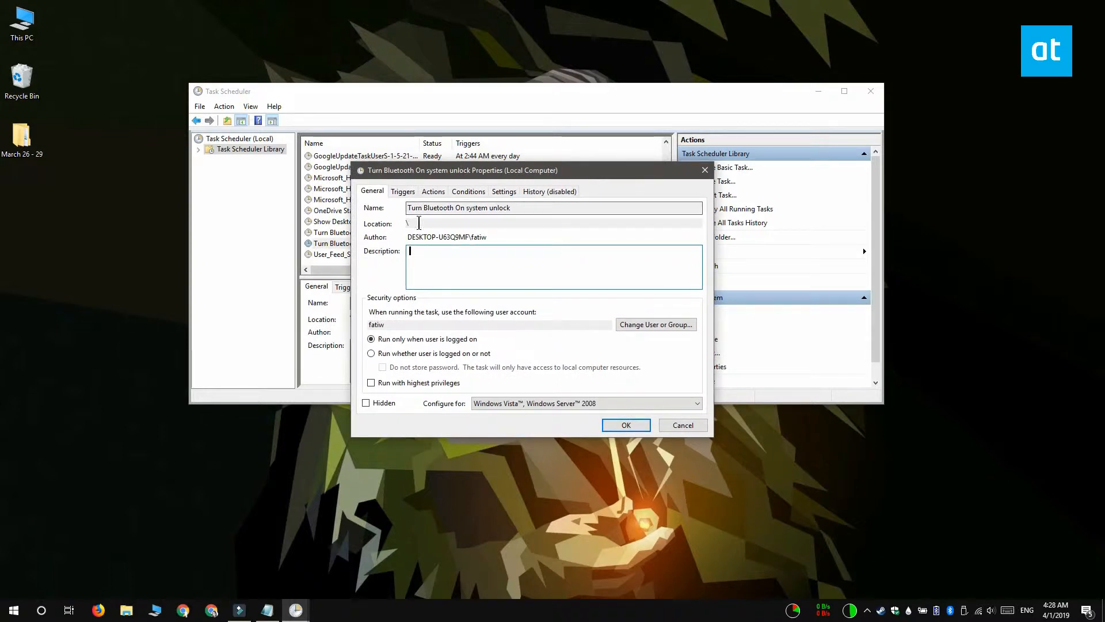
{"action": "left_click", "coordinate": [432, 191]}
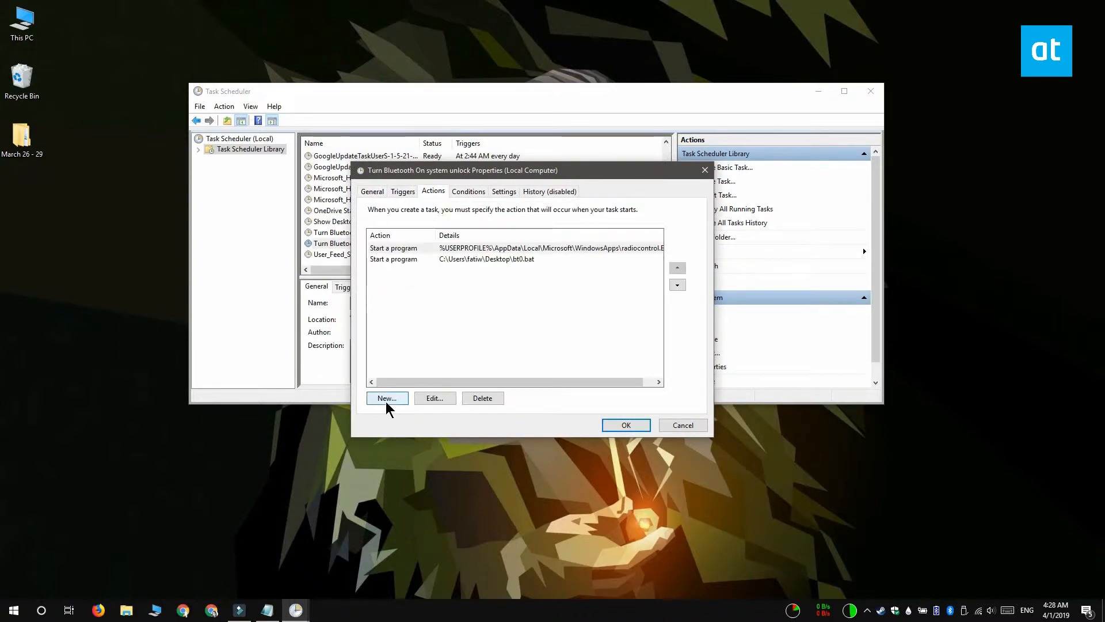
Start a new action for the task with cmd as the program to start.
{"action": "left_click", "coordinate": [386, 397]}
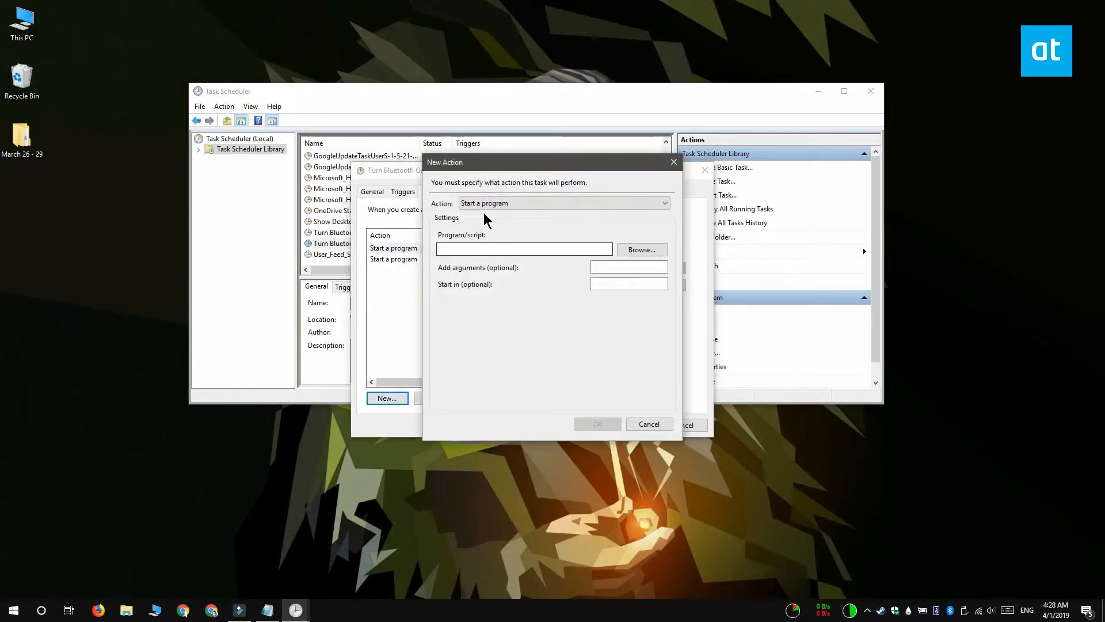
{"action": "left_click", "coordinate": [524, 249]}
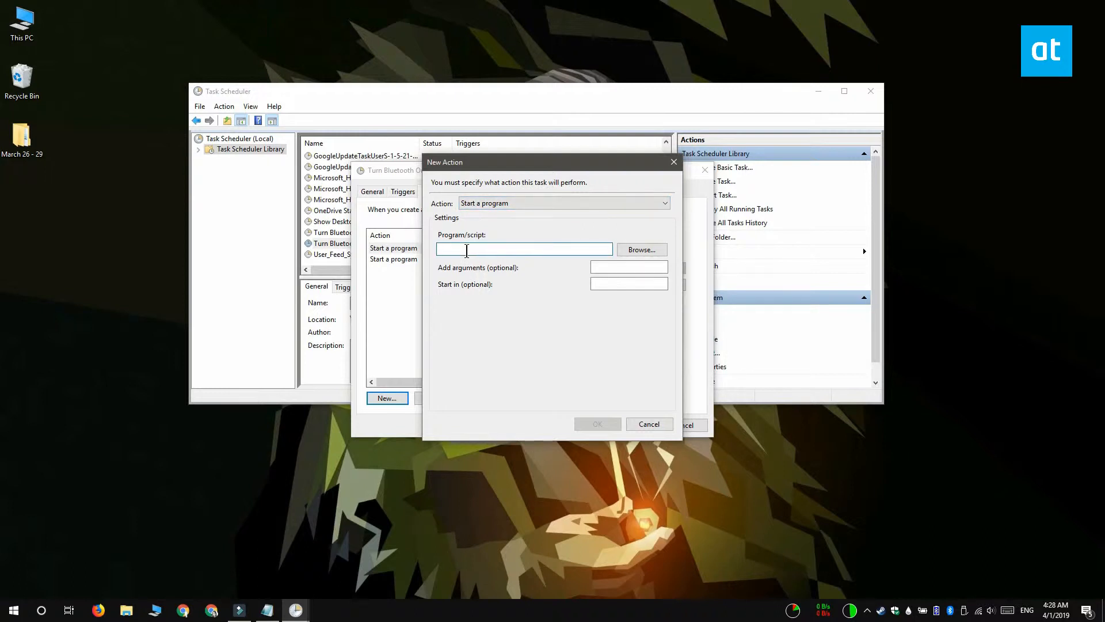
{"action": "type", "text": "cmd"}
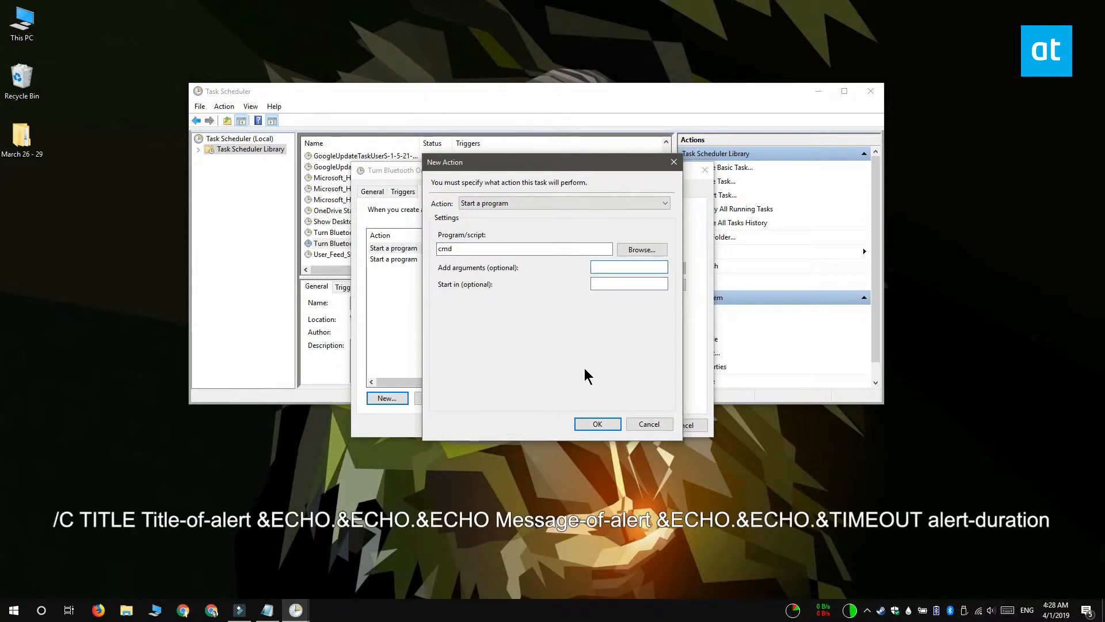
{"action": "left_click", "coordinate": [628, 267]}
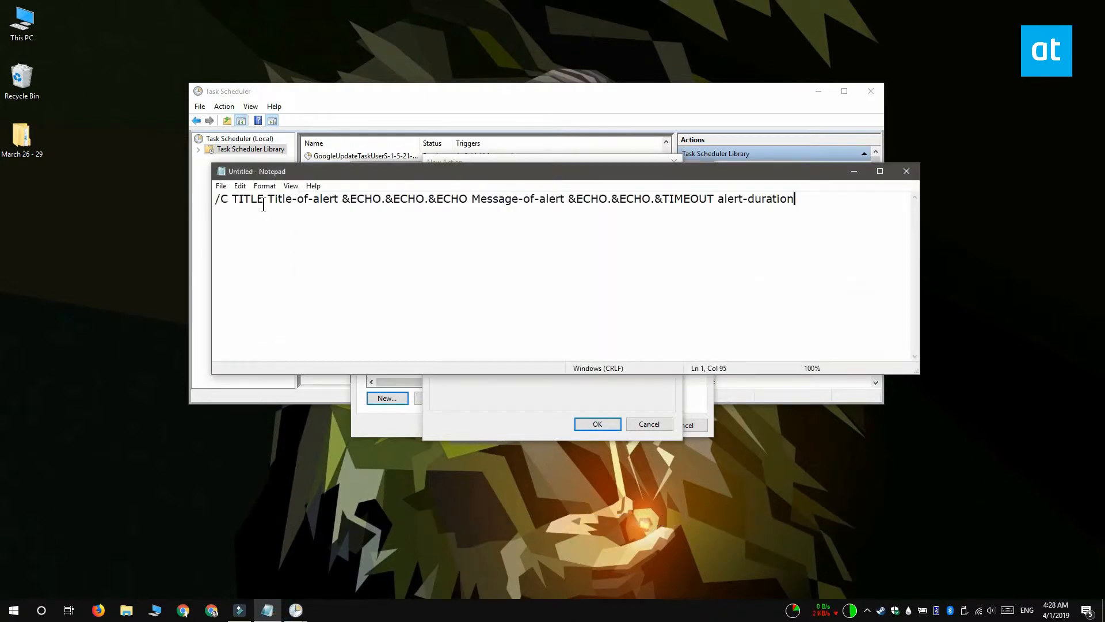
Fill in the BLUETOOTH ON ALERT arguments, save the cmd action, and run the task.
{"action": "double_click", "coordinate": [302, 198]}
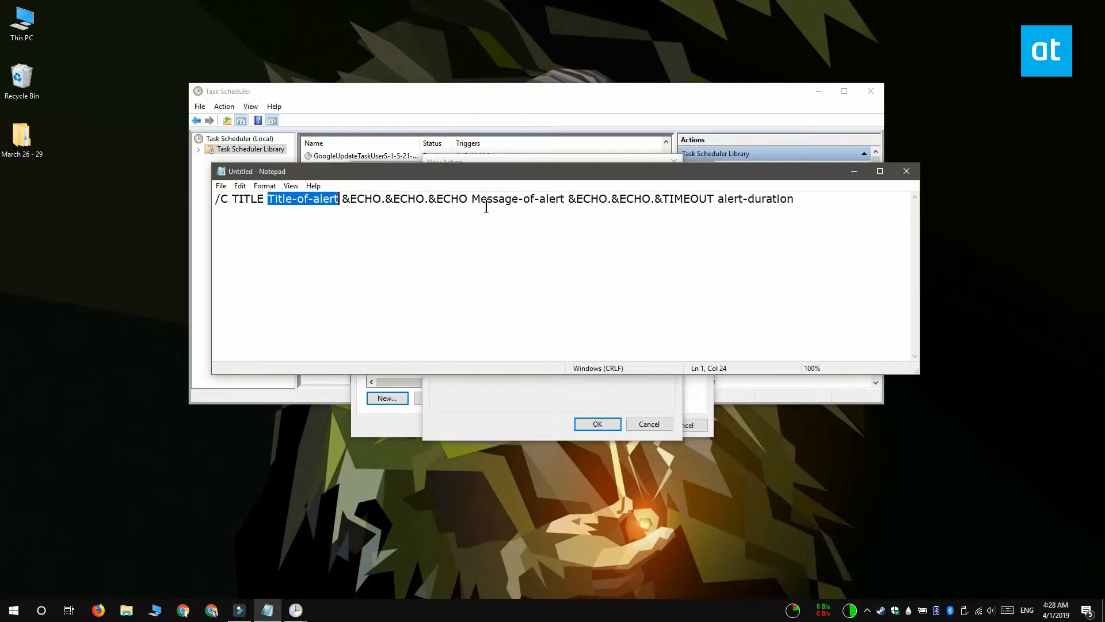
{"action": "double_click", "coordinate": [512, 198]}
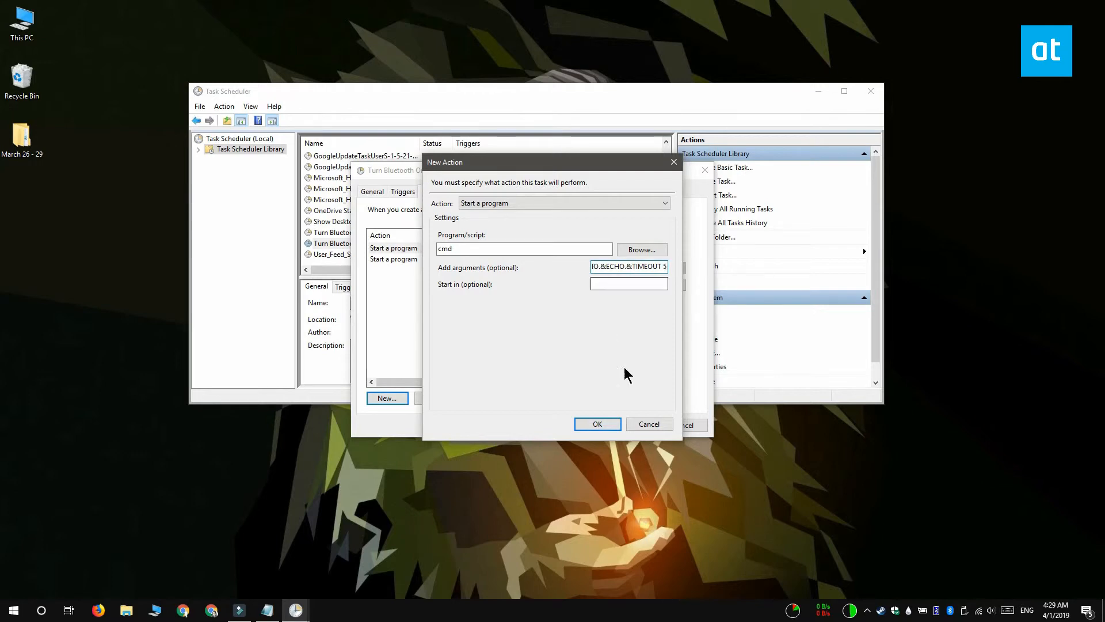
{"action": "left_click", "coordinate": [597, 424]}
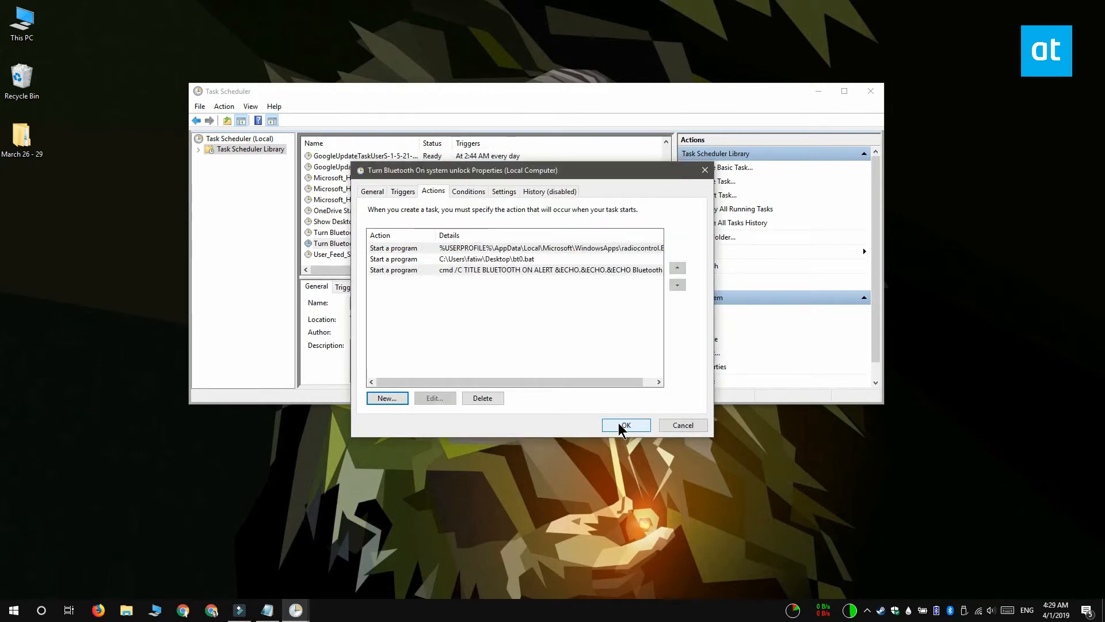
{"action": "left_click", "coordinate": [624, 425]}
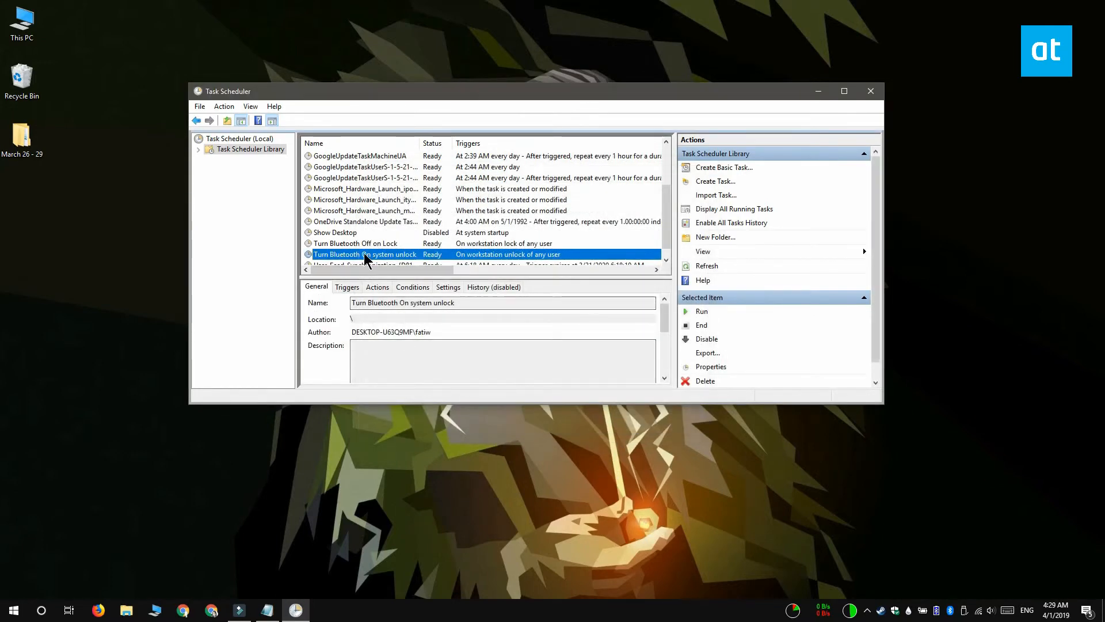
{"action": "left_click", "coordinate": [701, 311]}
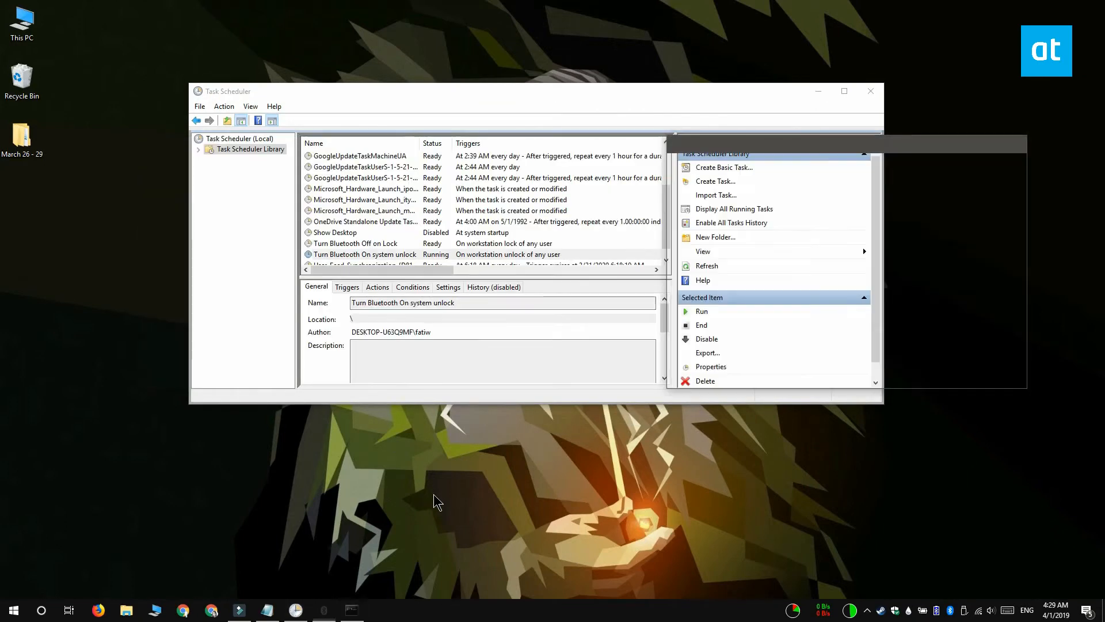